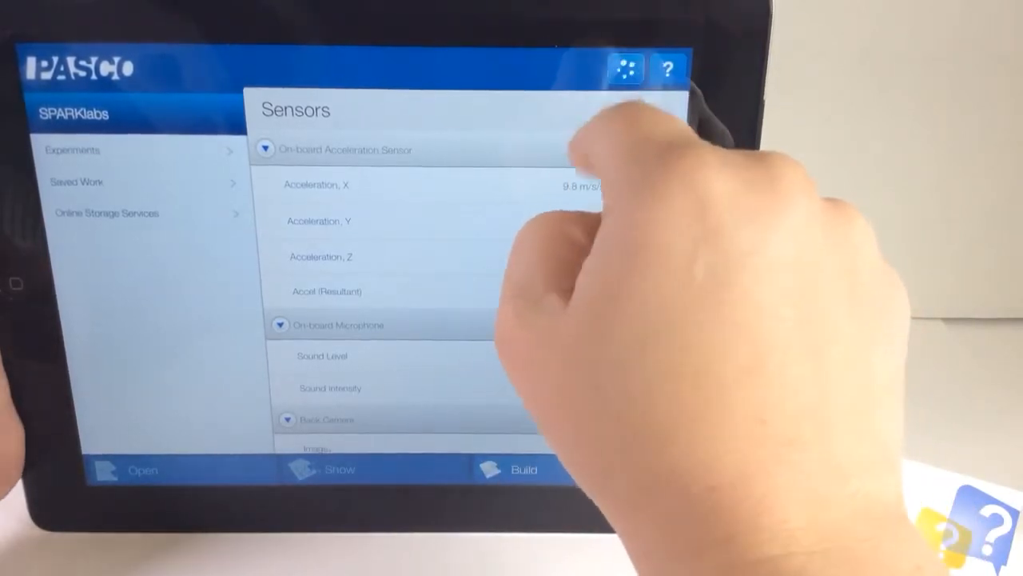
Show the About SPARKvue screen from Device Tools, with version 2.0.90 and PASCO support contacts.
{"action": "left_click", "coordinate": [626, 68]}
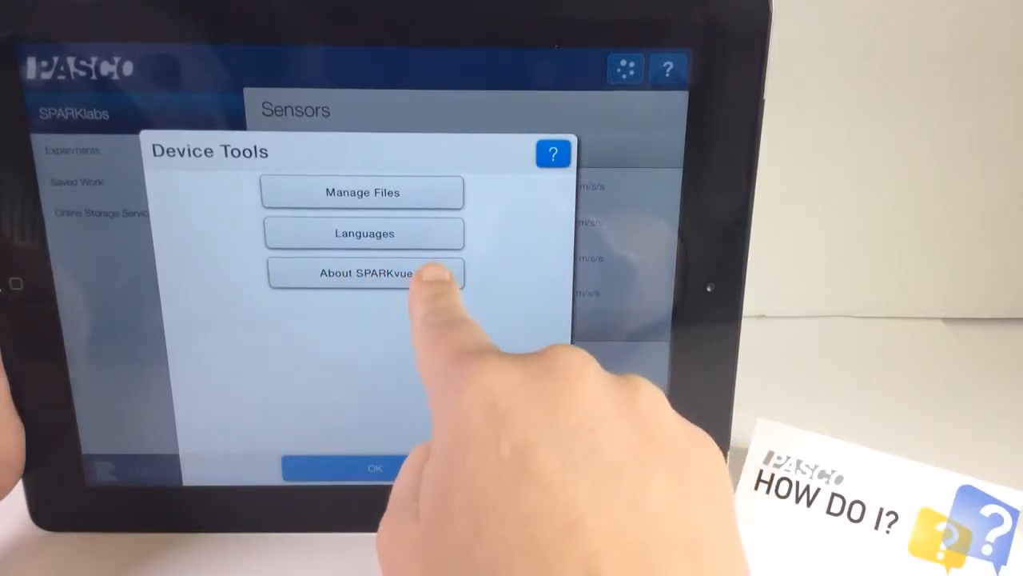
{"action": "left_click", "coordinate": [364, 272]}
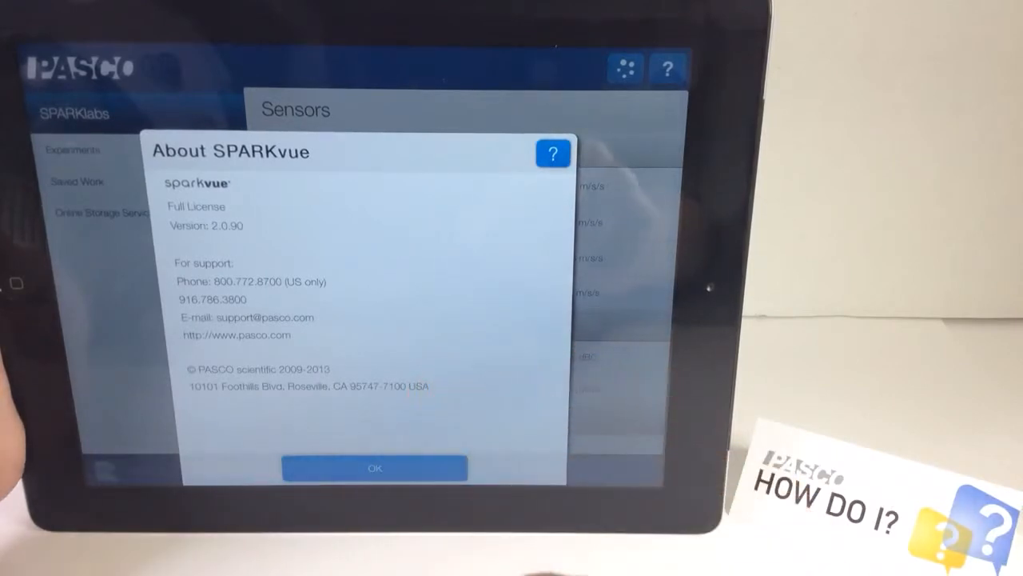